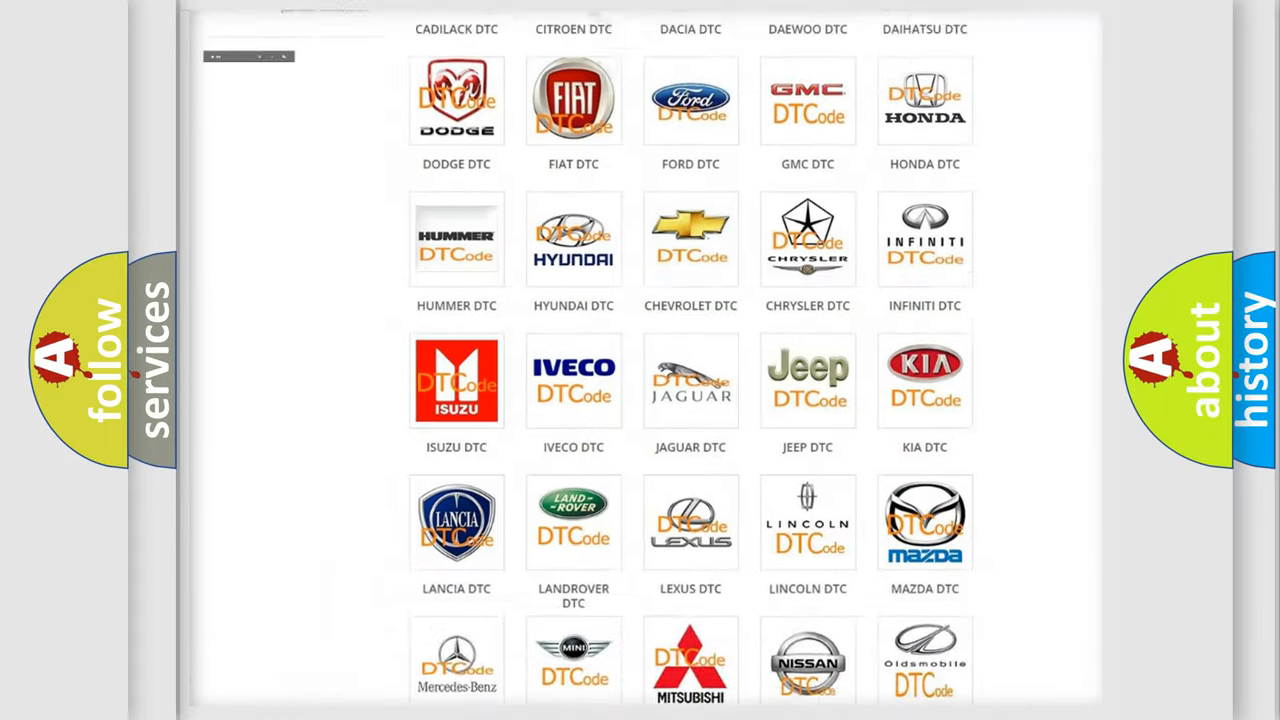
# Scroll the DTC brand grid and open the Jeep trouble code listing.
pyautogui.scroll(3)
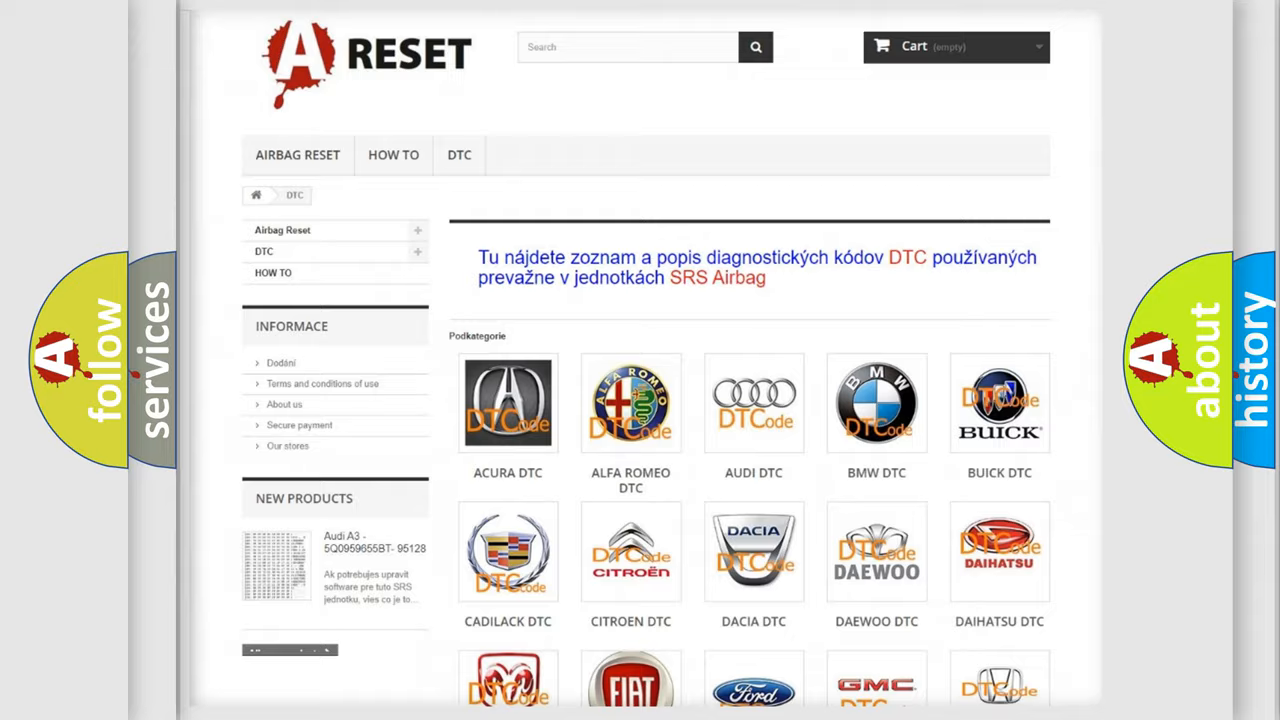
pyautogui.scroll(-3)
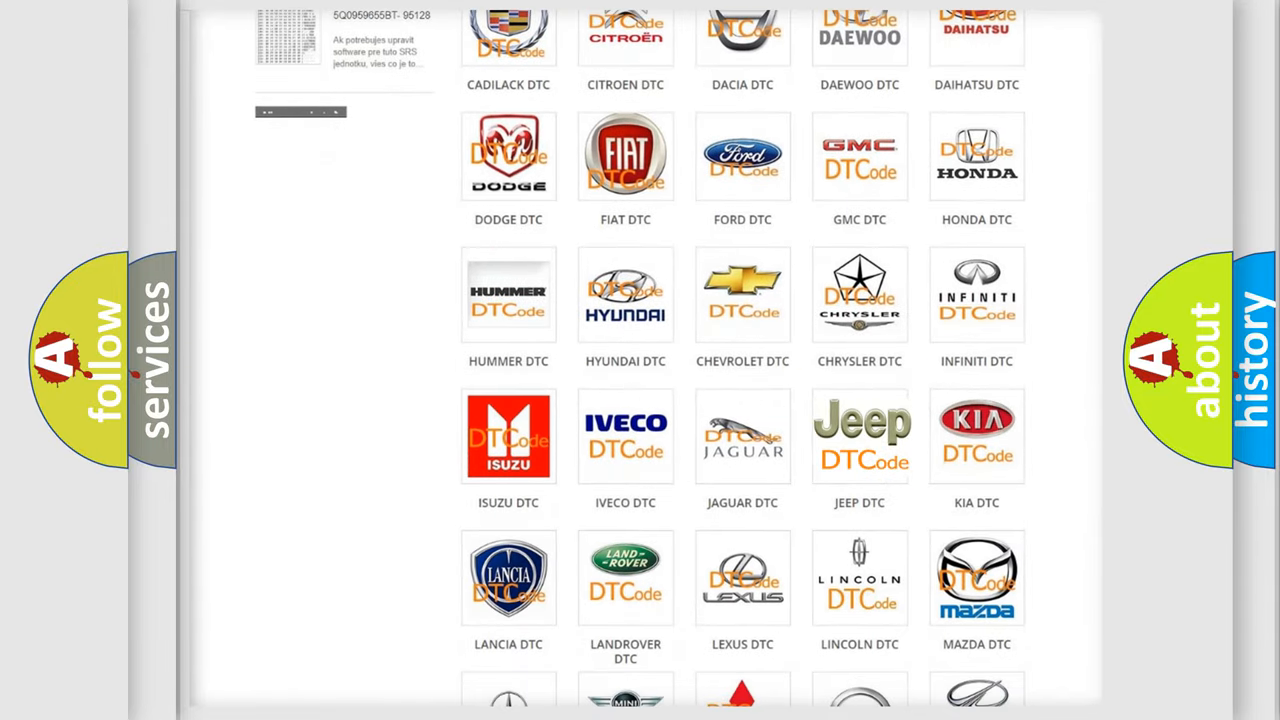
pyautogui.click(859, 435)
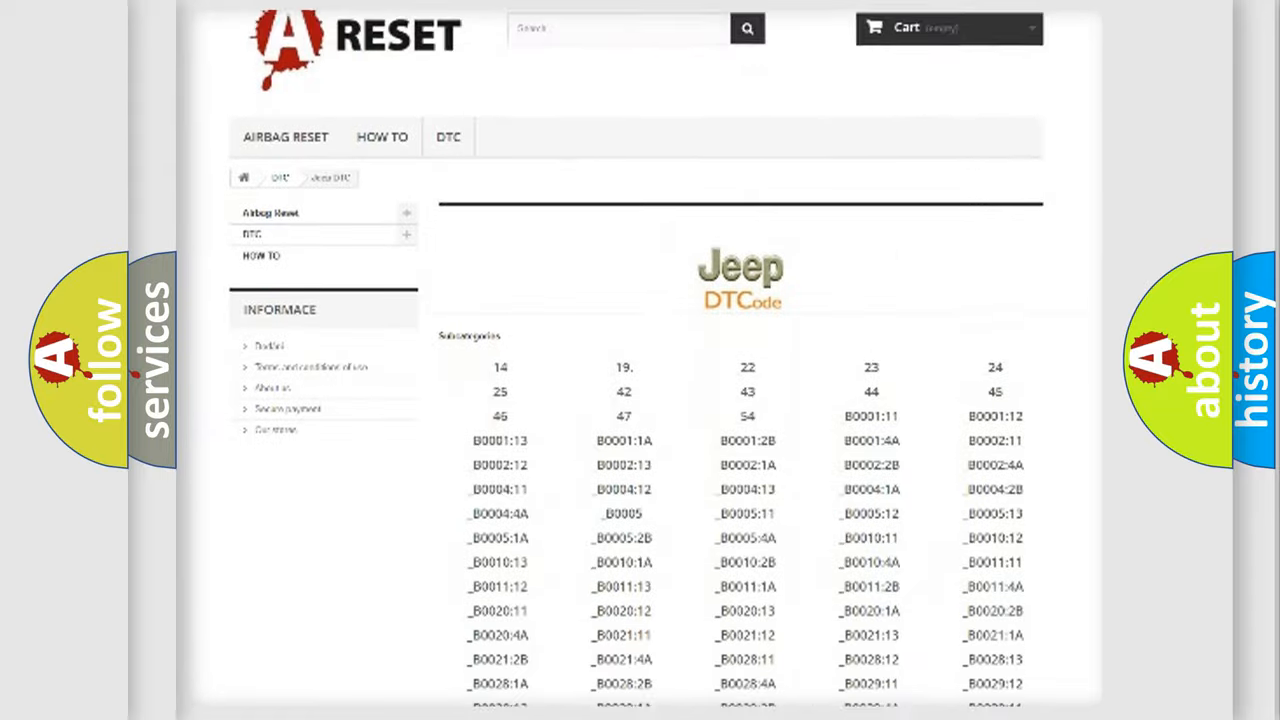
pyautogui.scroll(-3)
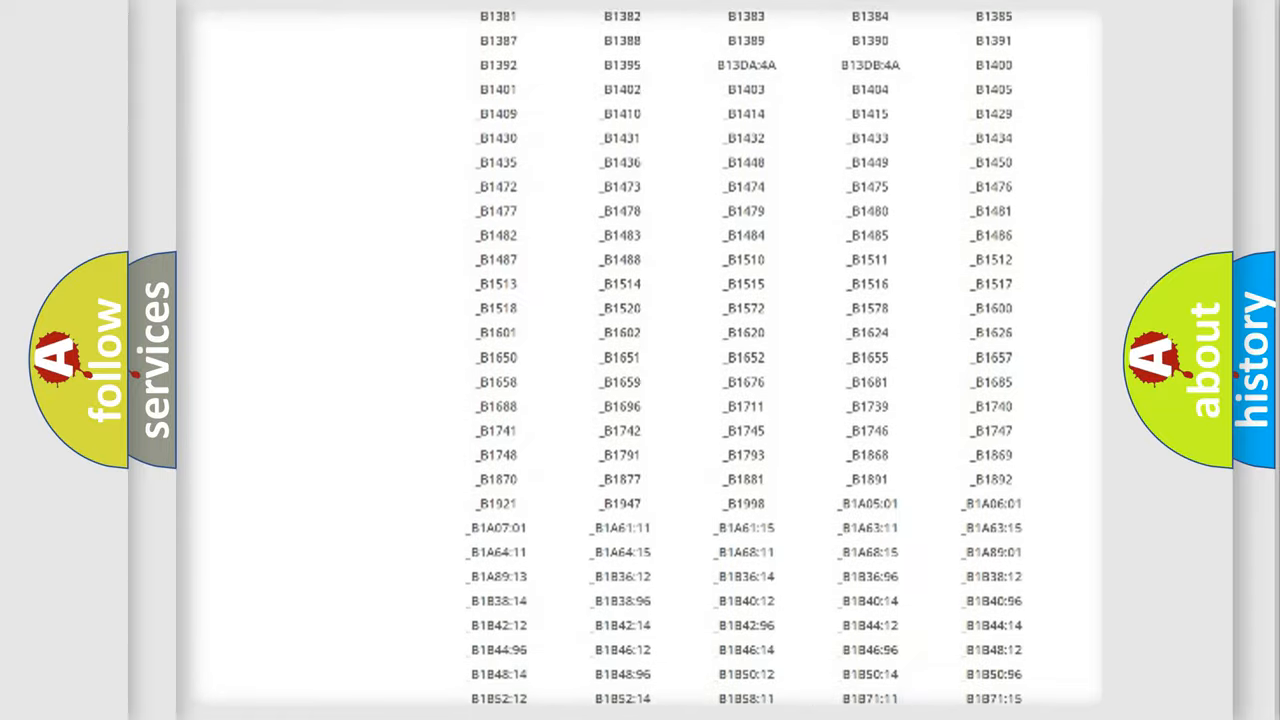
pyautogui.scroll(3)
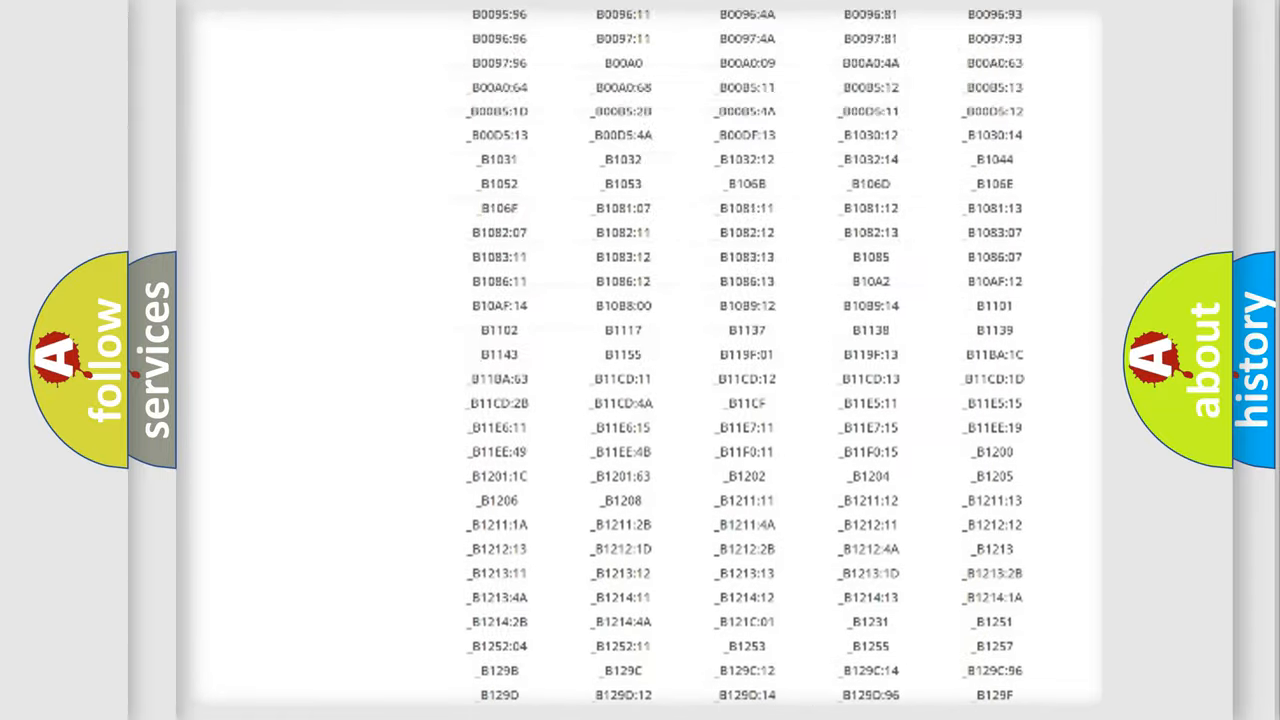
pyautogui.scroll(3)
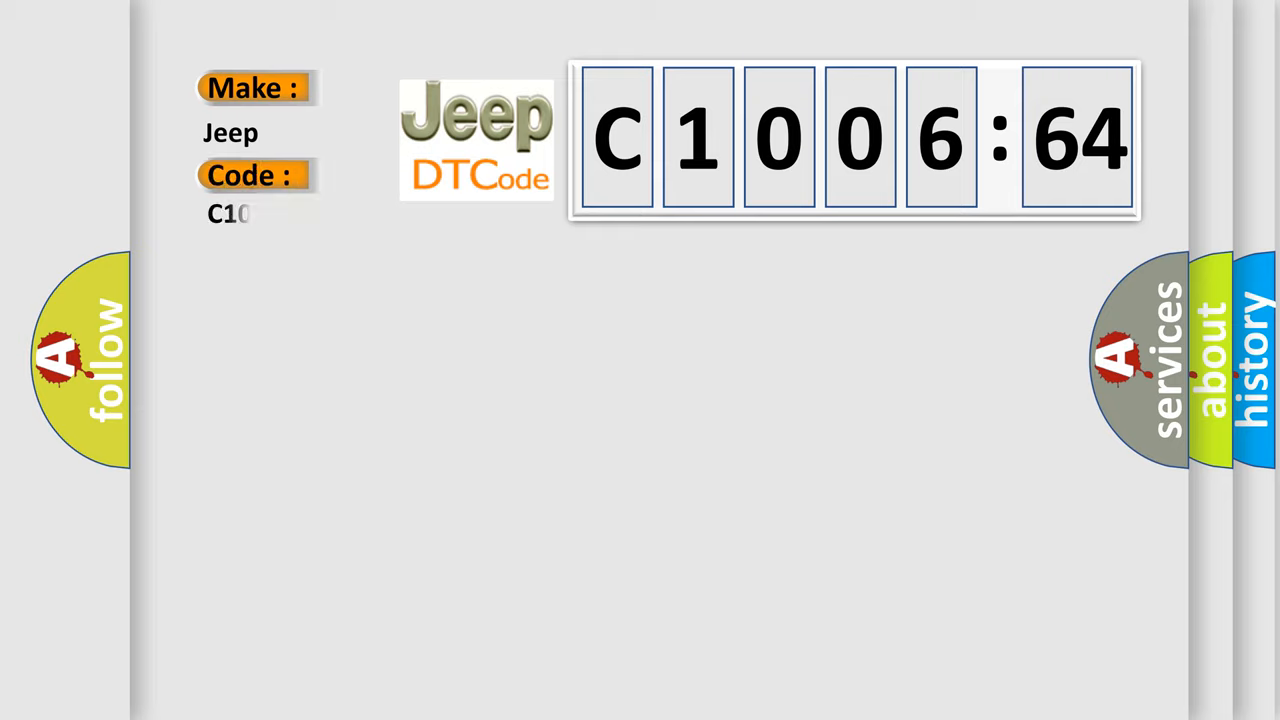
# Enter code 00664 and reveal the C1006:64 card's transfer case description.
pyautogui.write('00664')
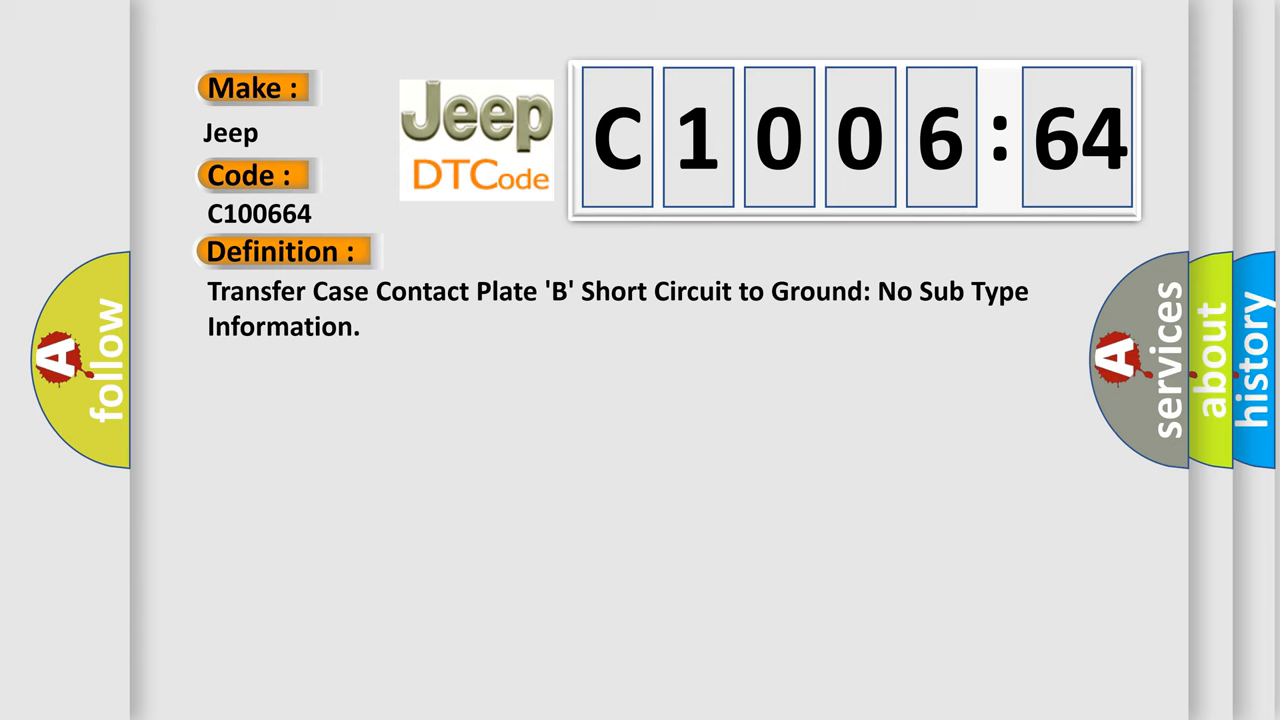
pyautogui.click(519, 251)
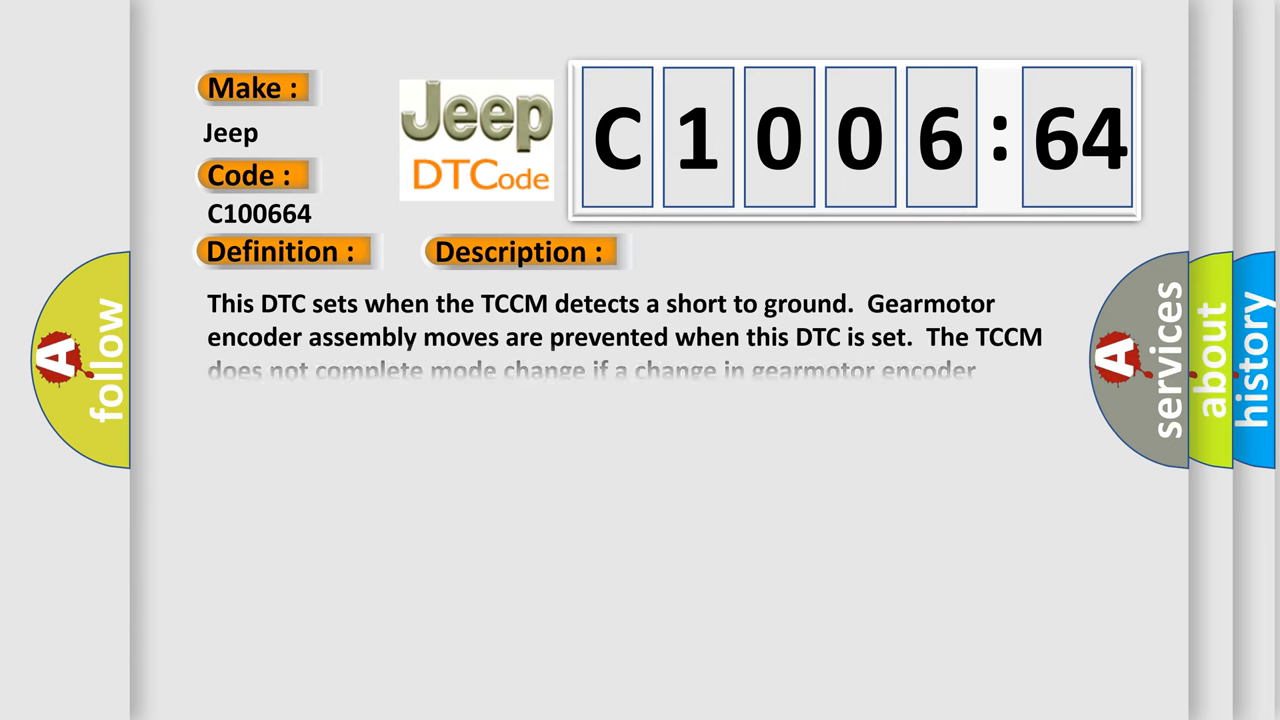